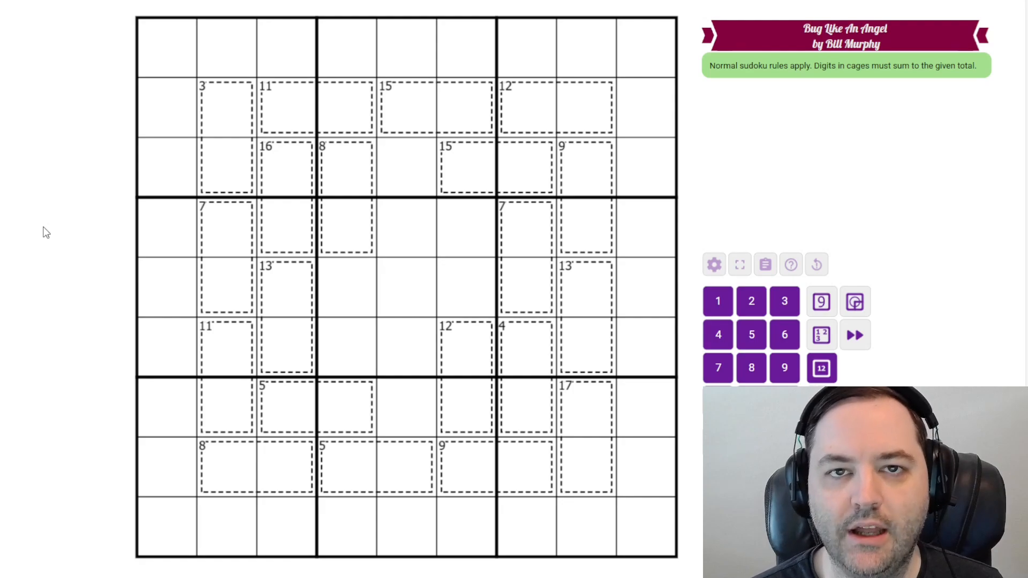
mouse_move(26, 208)
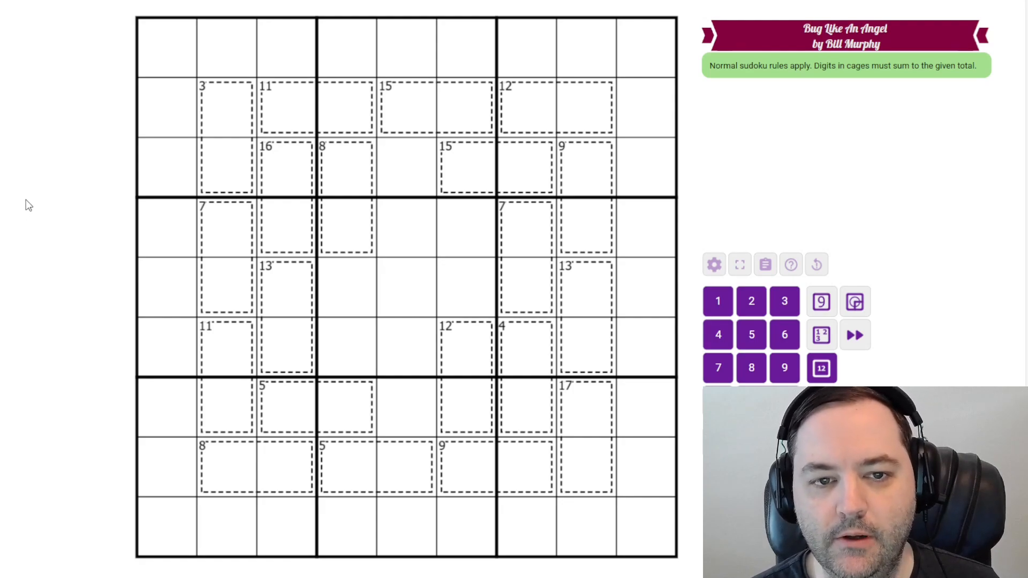
mouse_move(58, 169)
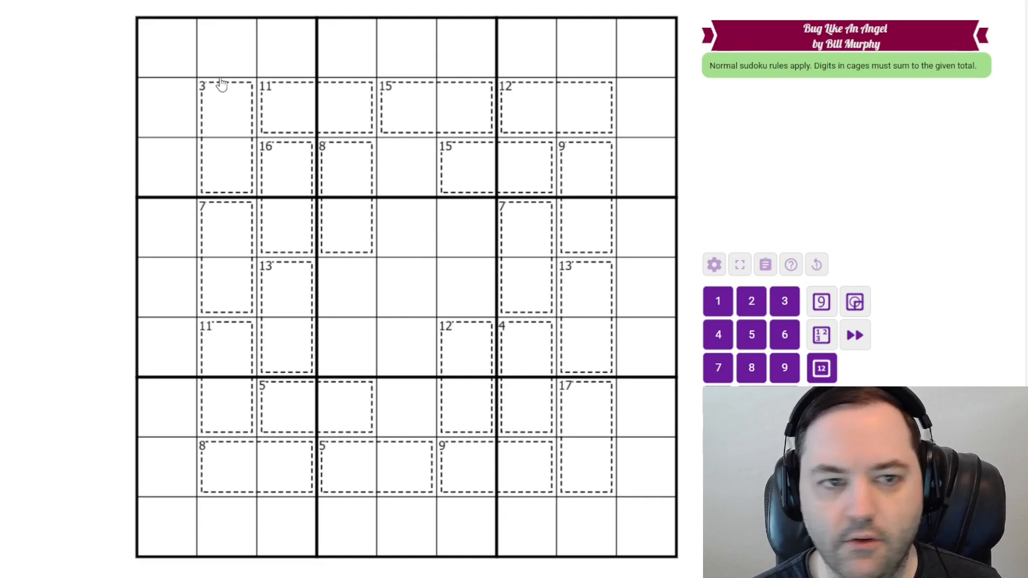
mouse_move(174, 59)
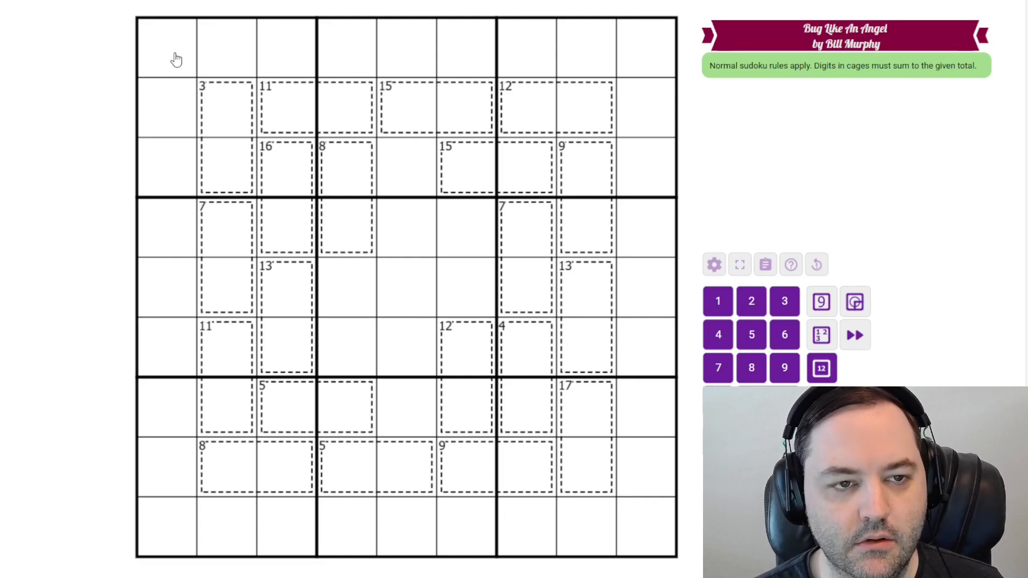
Step: Switch to centre pencil-mark mode for noting cage candidates
left_click(171, 54)
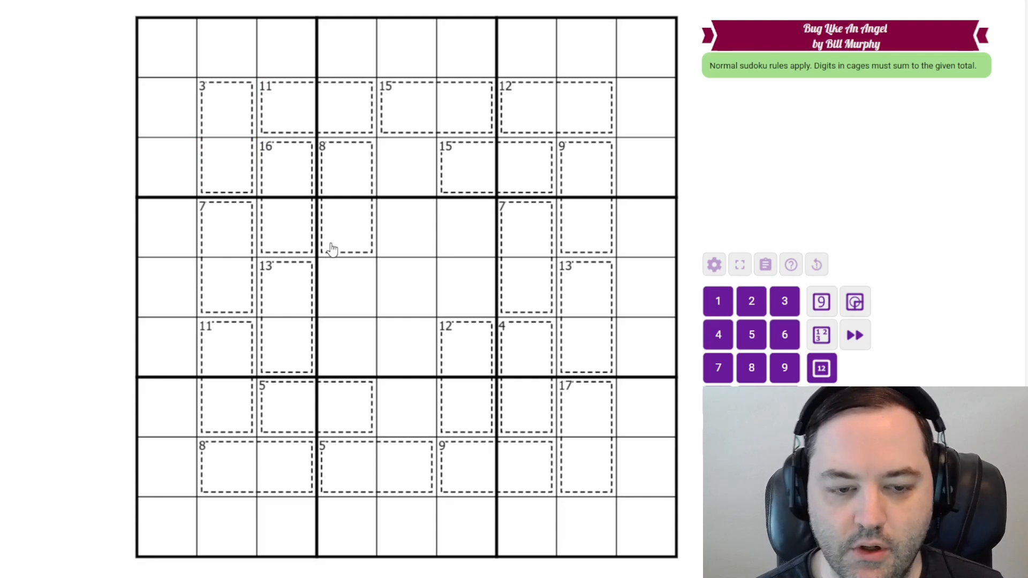
mouse_move(418, 234)
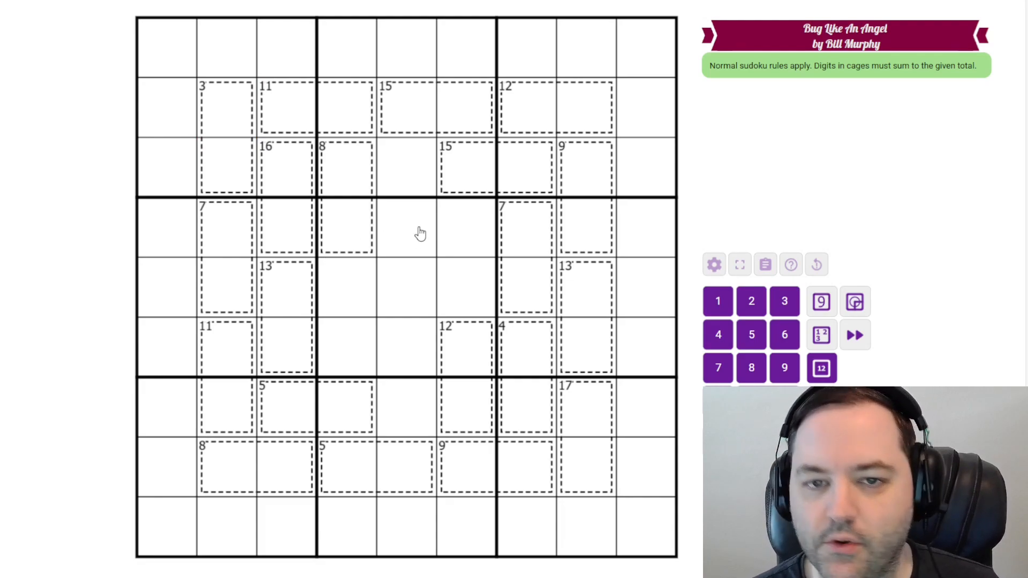
mouse_move(409, 211)
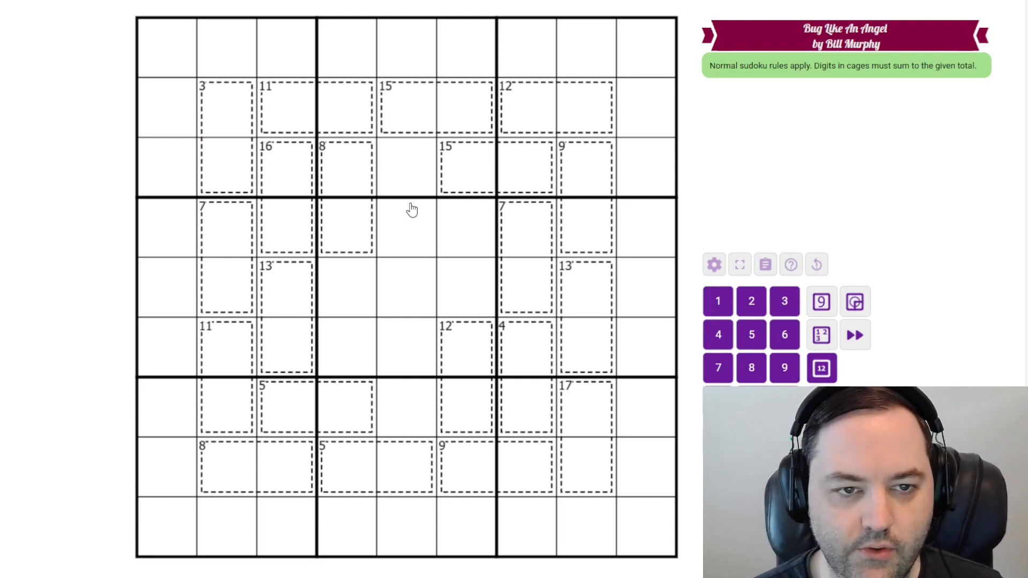
mouse_move(244, 171)
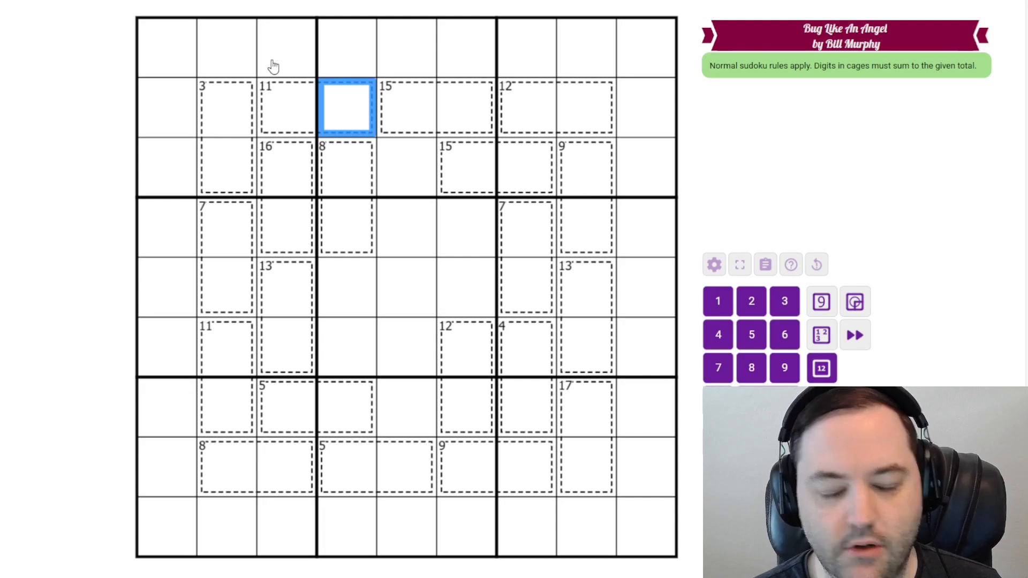
mouse_move(251, 91)
type("12")
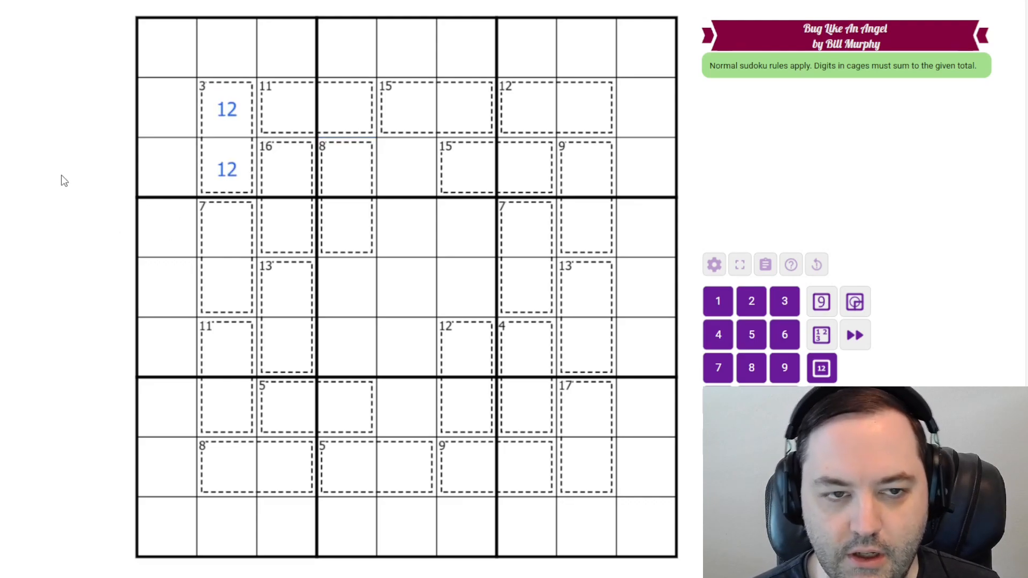
mouse_move(533, 364)
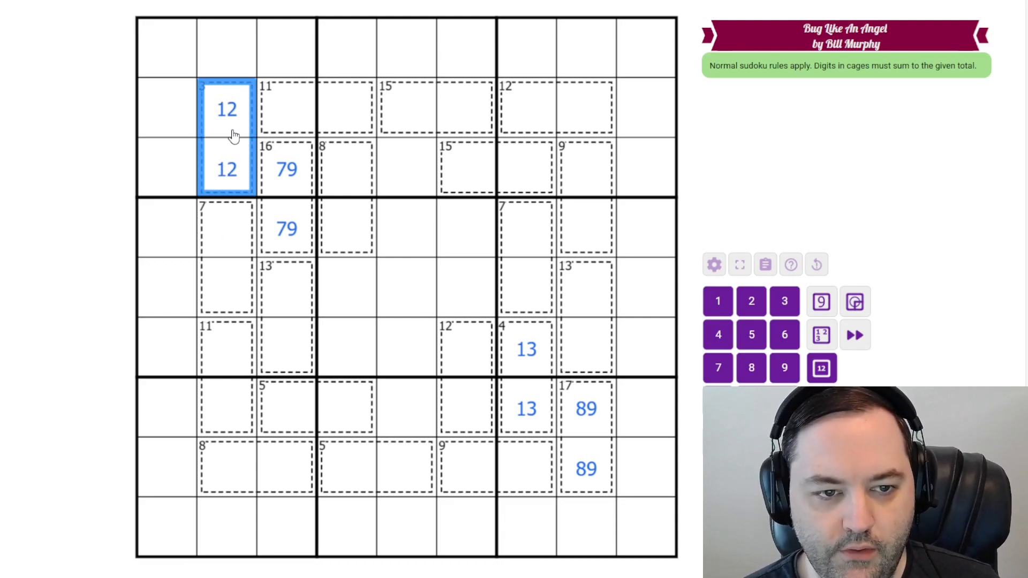
Step: Centre-mark 3,4 in the left 7 cage, then select the 11 cage below it
left_click(226, 228)
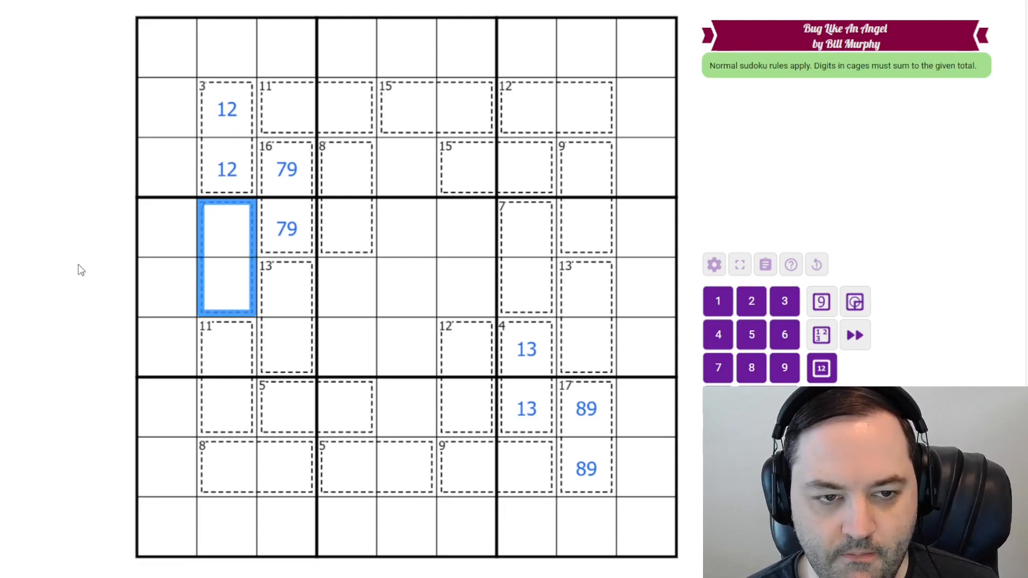
mouse_move(74, 282)
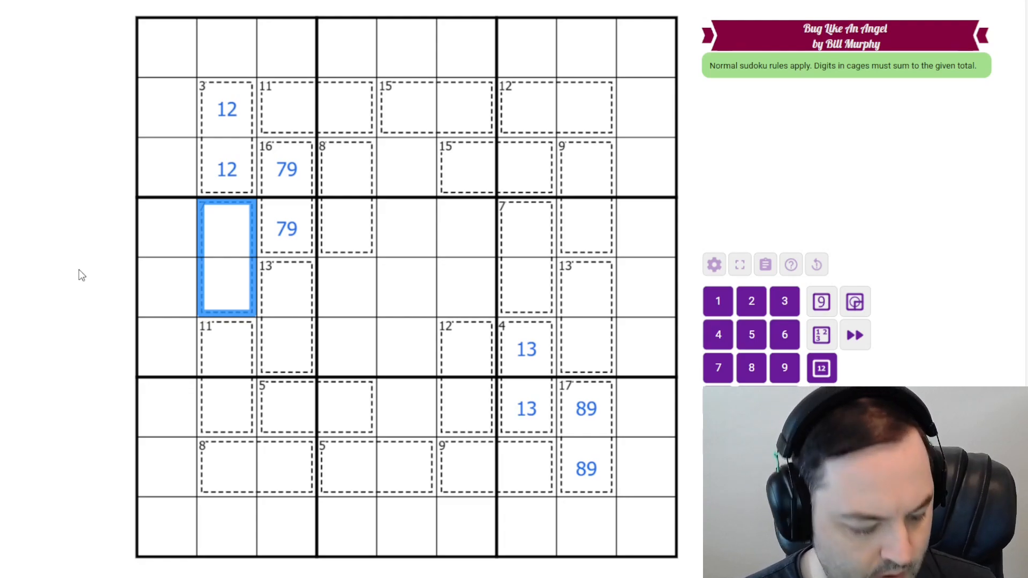
type("34")
left_click(227, 377)
type("56")
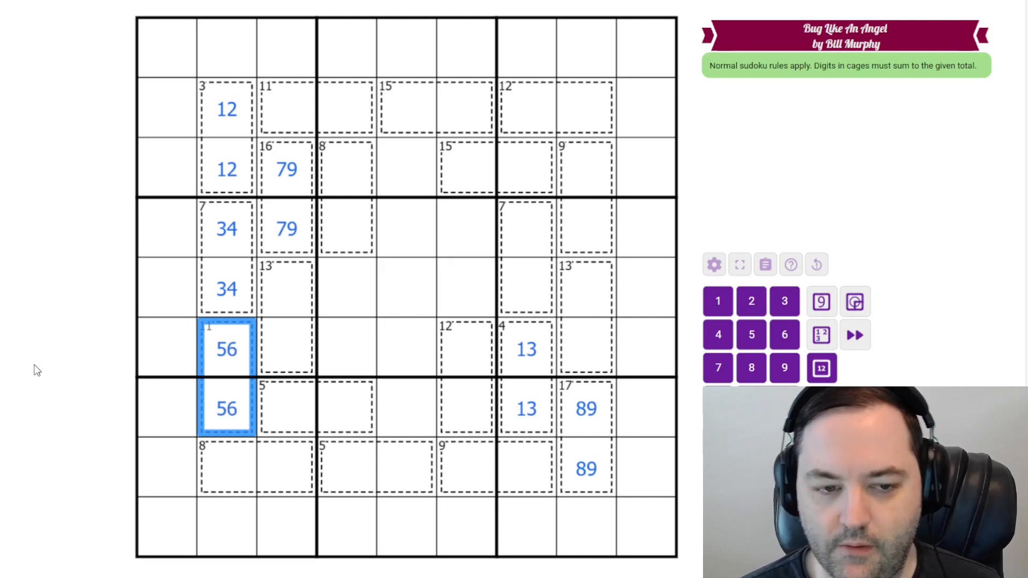
mouse_move(272, 530)
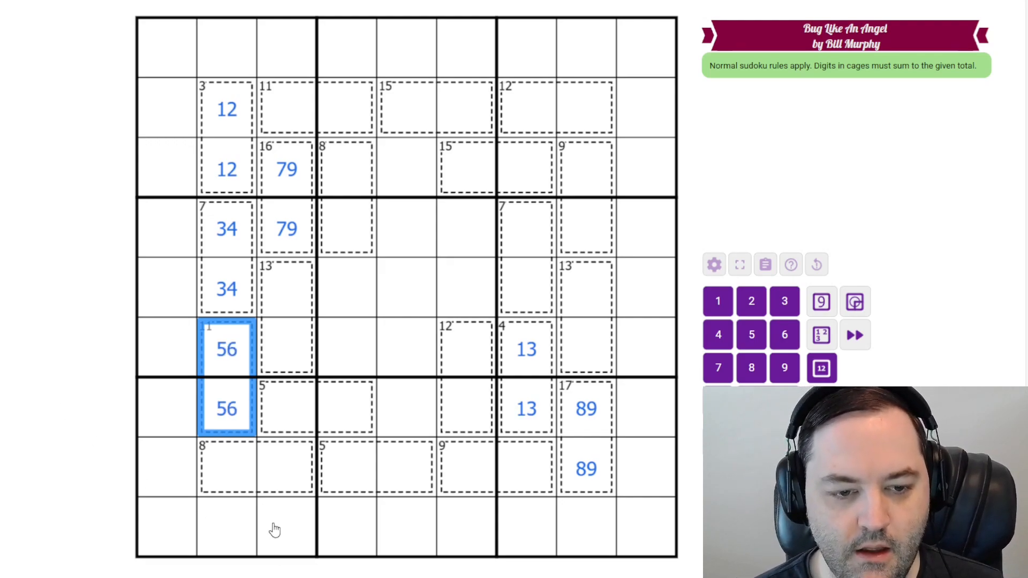
left_click(223, 477)
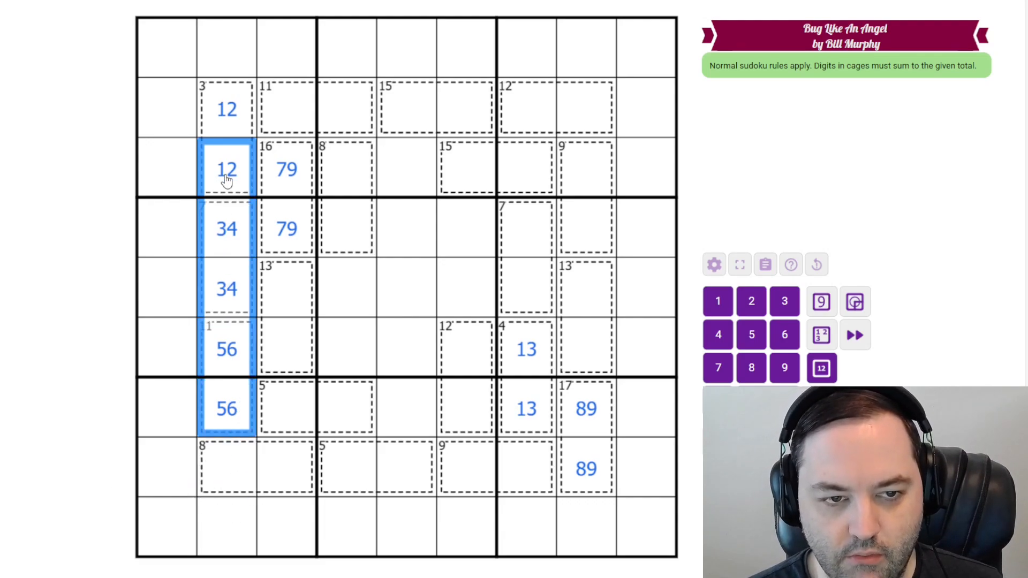
Step: Select the first cell of the bottom 8 cage to place its digit
left_click(226, 476)
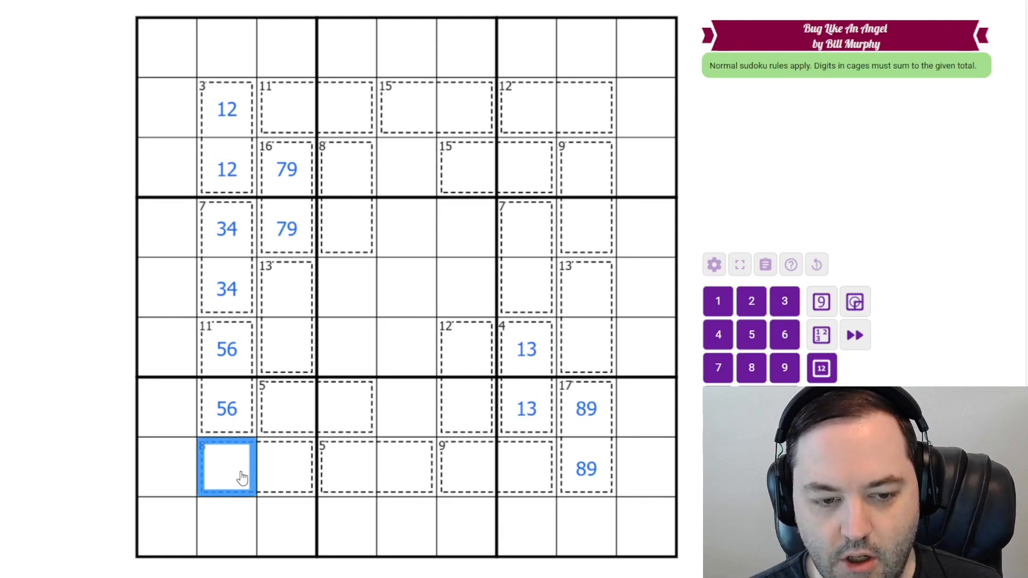
mouse_move(239, 480)
type("7")
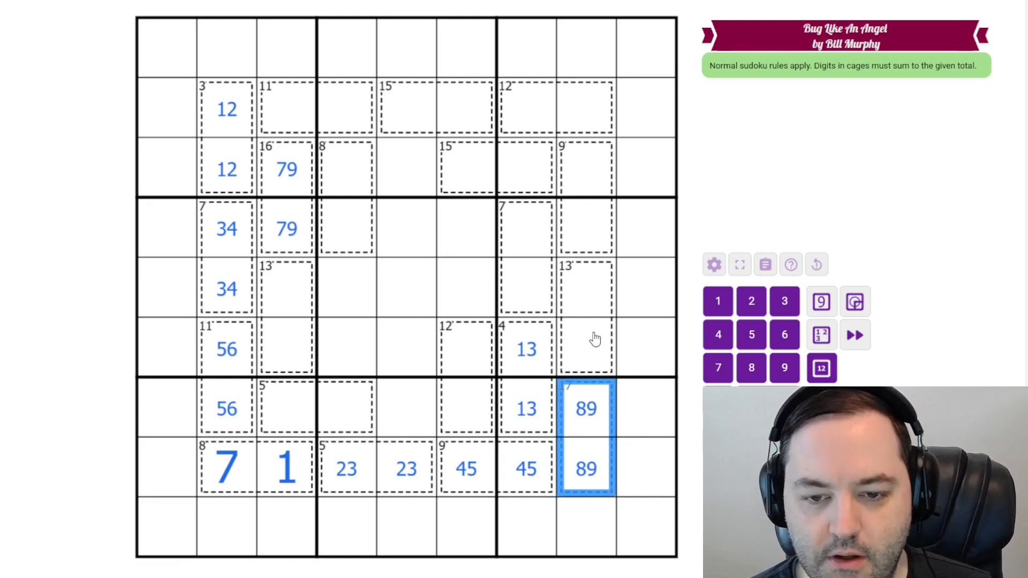
Step: Select the right-hand 9 cage to centre-mark 4,5
left_click(584, 347)
type("67")
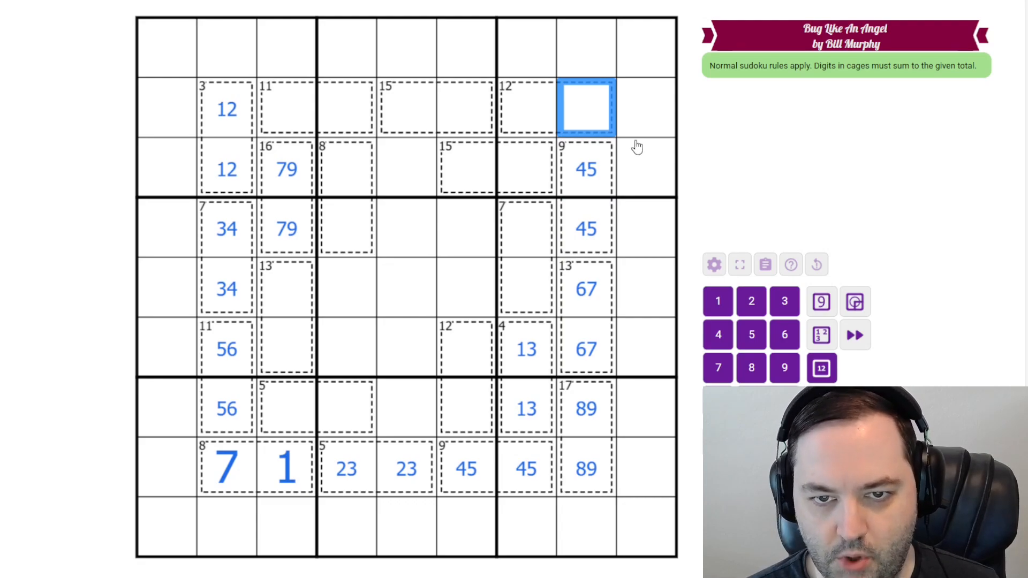
mouse_move(650, 124)
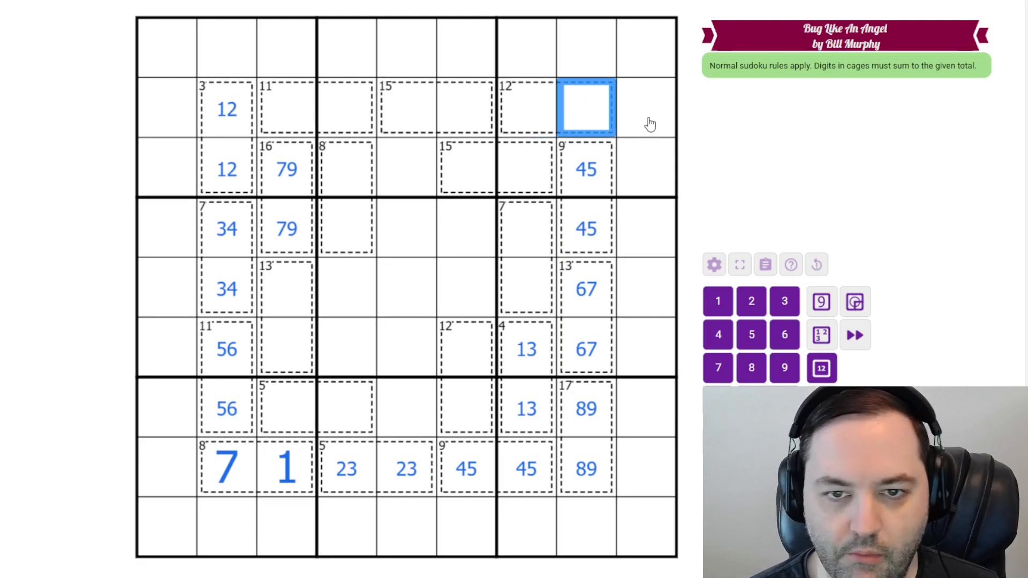
Step: Place the digit 3 completing 9 and 3 in the top 12 cage
key("3")
type("56")
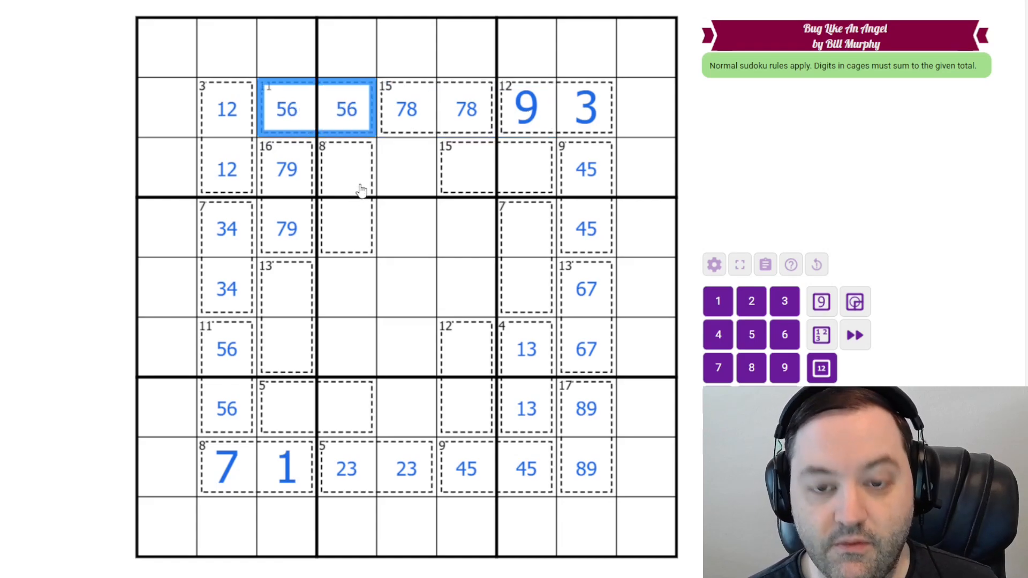
mouse_move(437, 105)
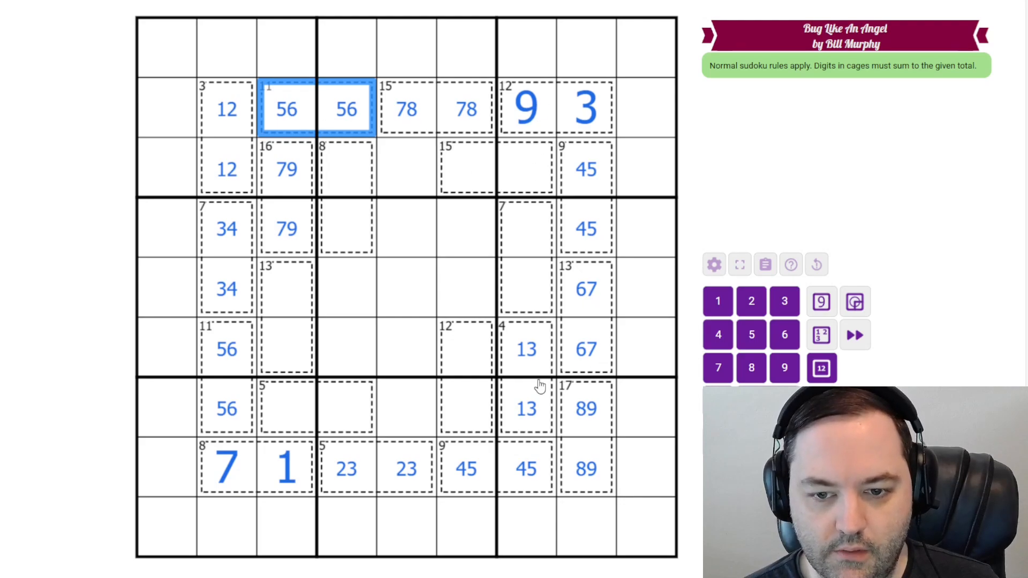
mouse_move(336, 272)
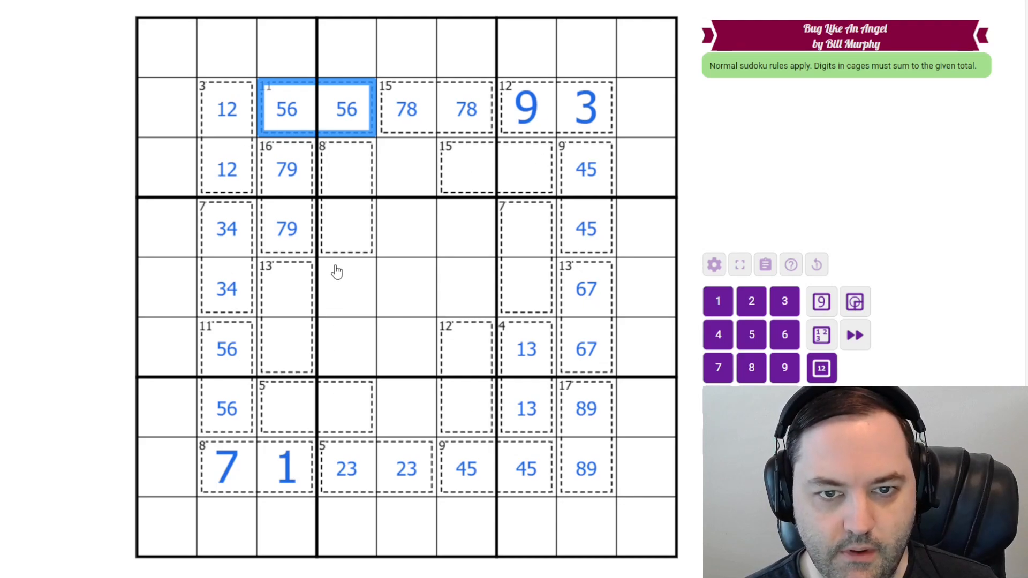
mouse_move(520, 197)
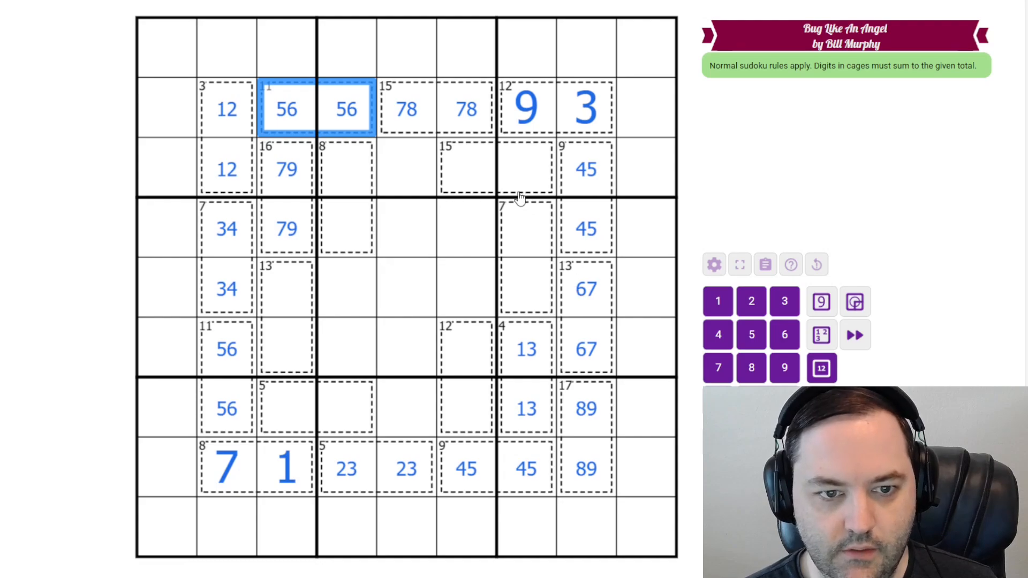
mouse_move(515, 203)
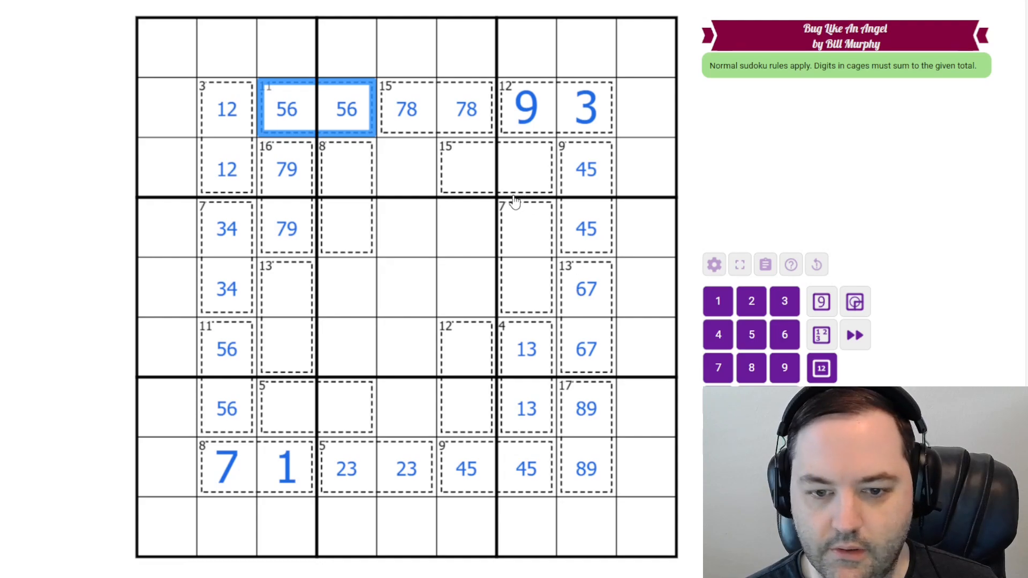
mouse_move(341, 451)
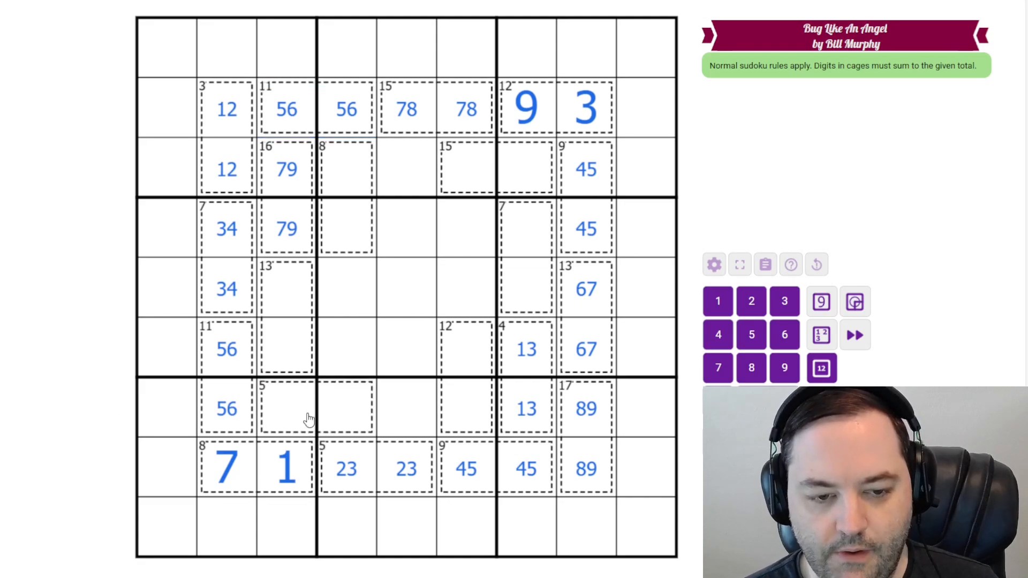
Step: Select the row 8 5-cage and the 4 cage cells to enter their digits
left_click(347, 410)
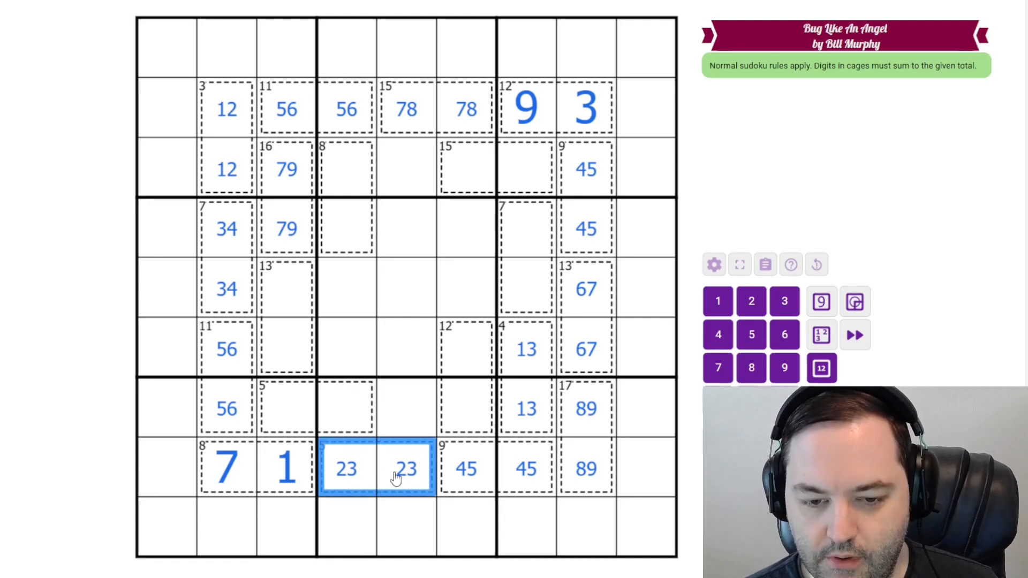
left_click(349, 409)
type("1")
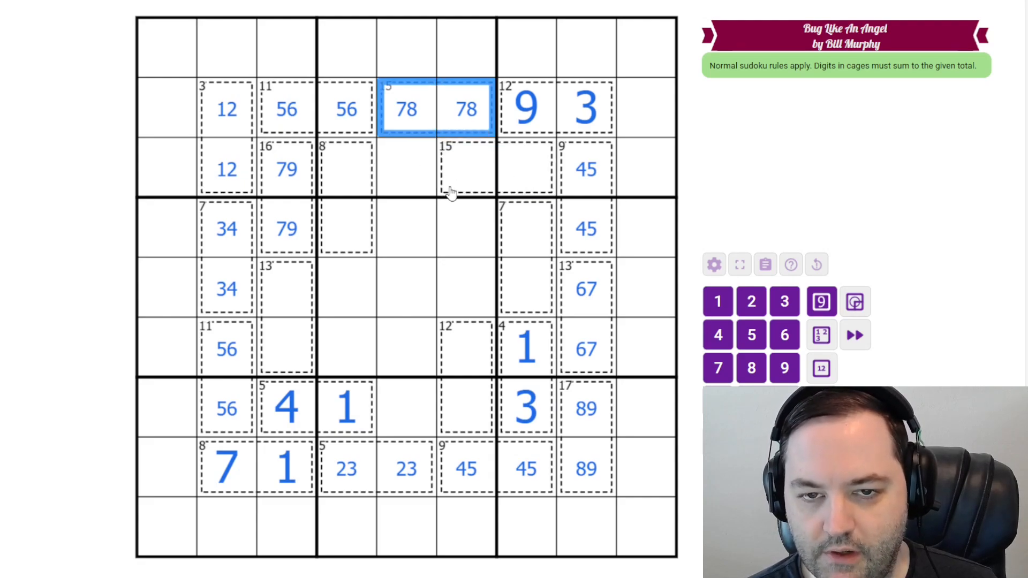
left_click(463, 171)
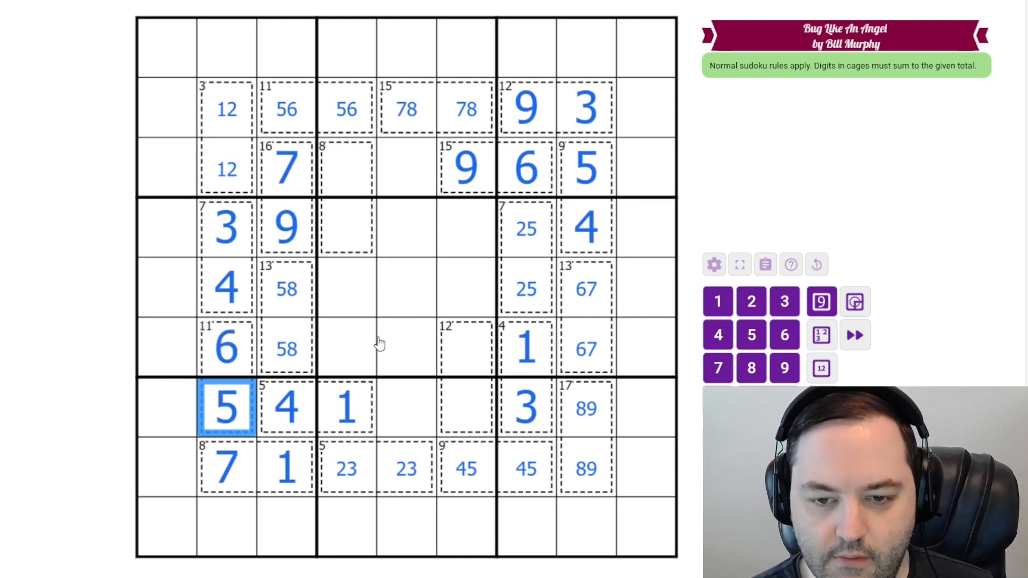
Step: Select the 13-cage, 8-cage and 12-cage cells to place 6,7 and note candidate pairs
left_click(584, 348)
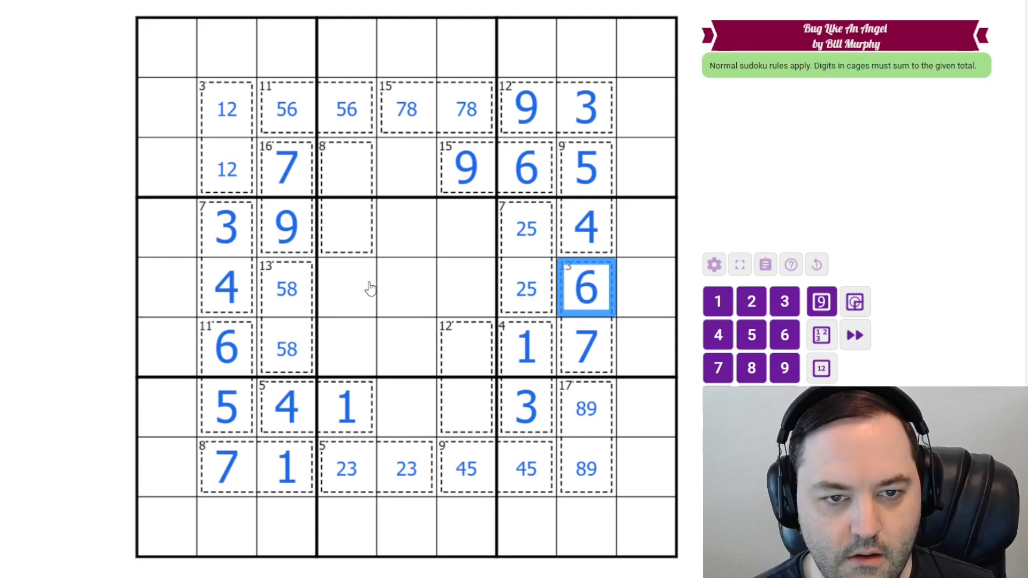
mouse_move(364, 169)
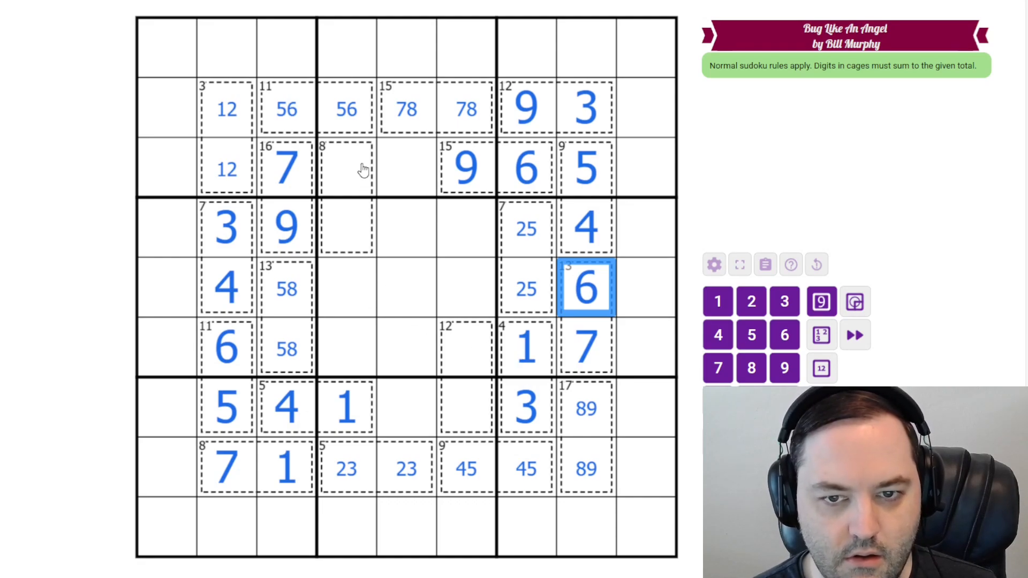
left_click(347, 167)
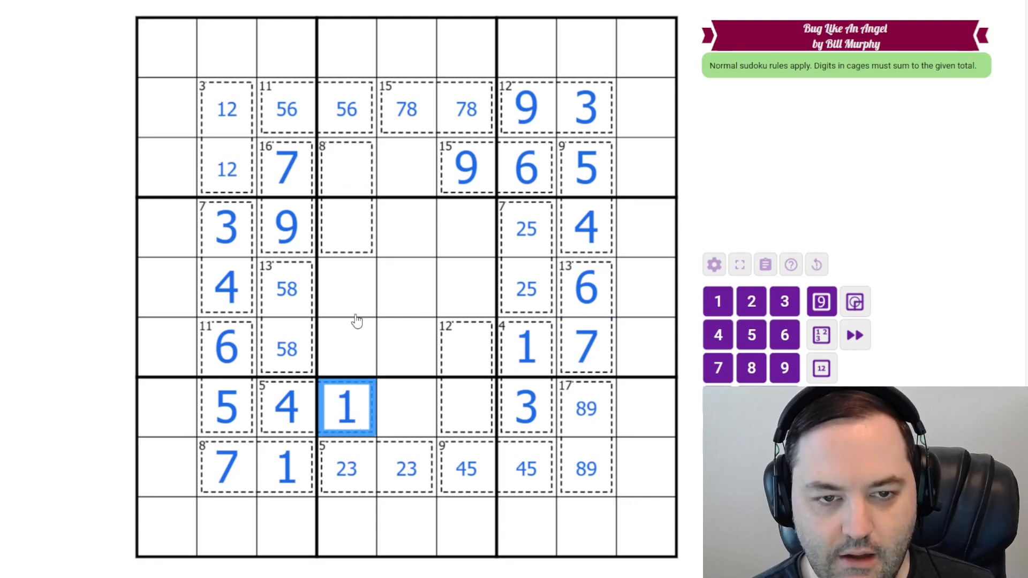
mouse_move(341, 169)
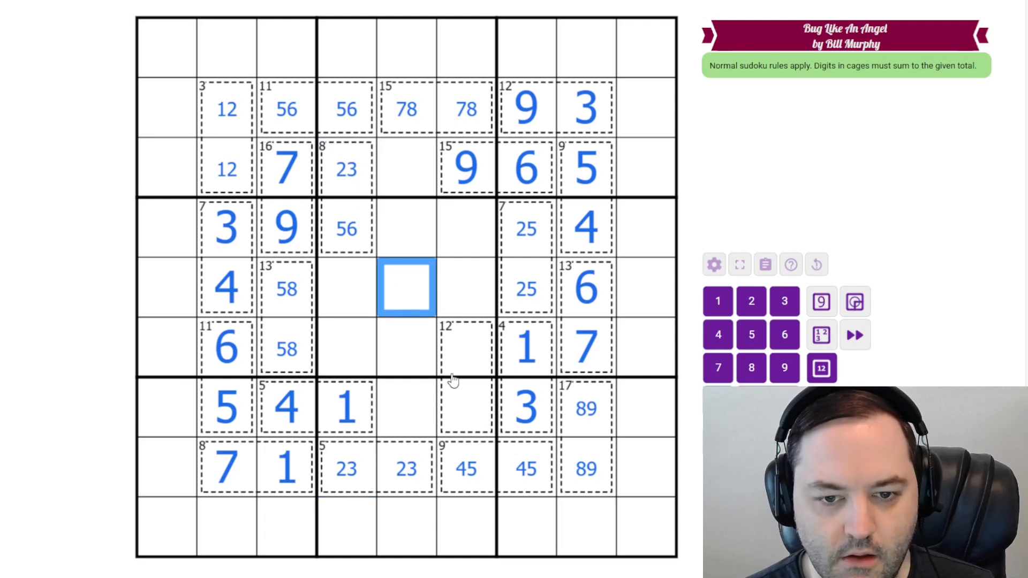
left_click(465, 169)
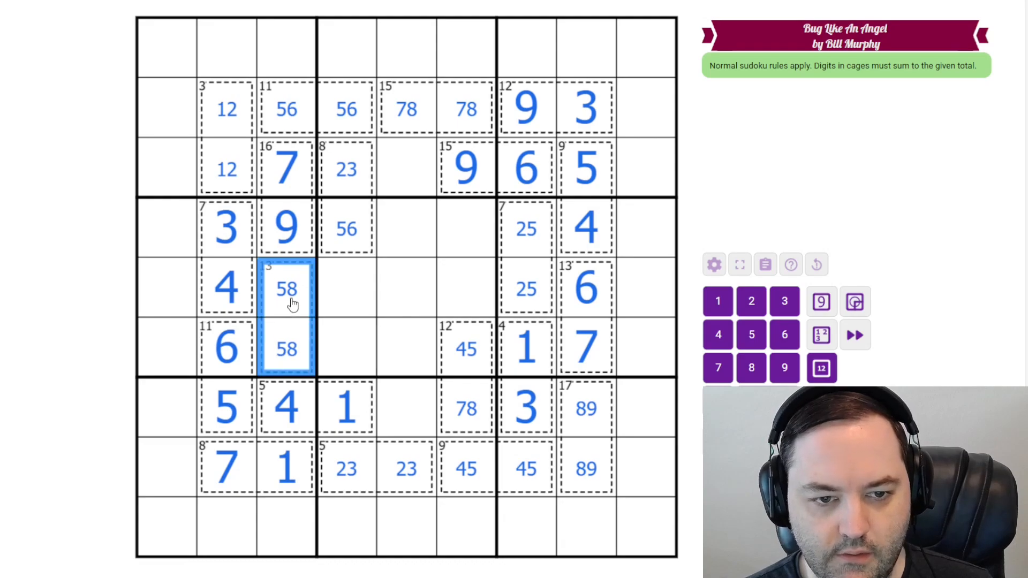
mouse_move(288, 325)
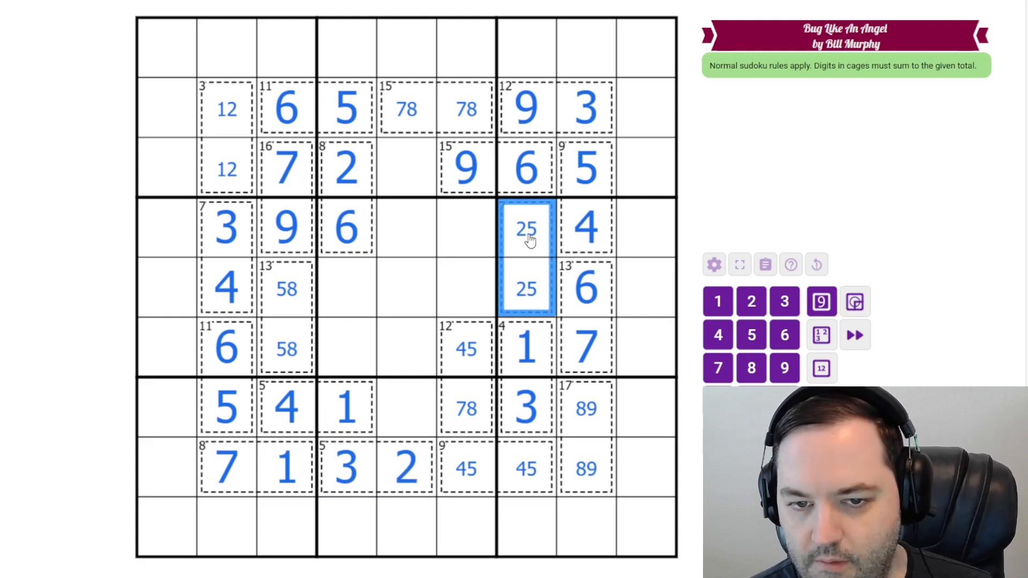
Step: Select row 2 cells, the 3-cage and the cell beside the 6 to resolve 2/1 and neighbouring digits
left_click(526, 470)
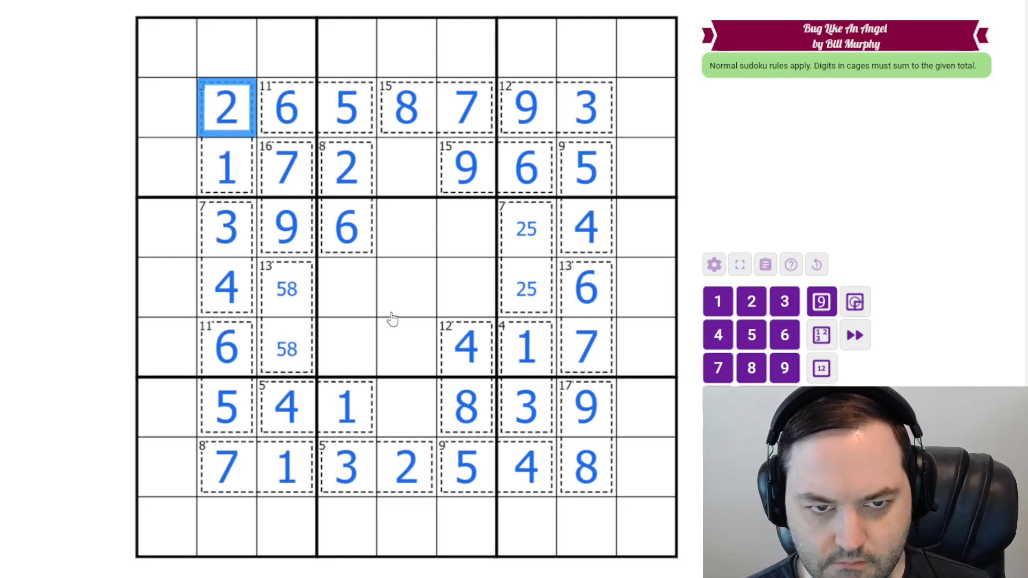
mouse_move(282, 226)
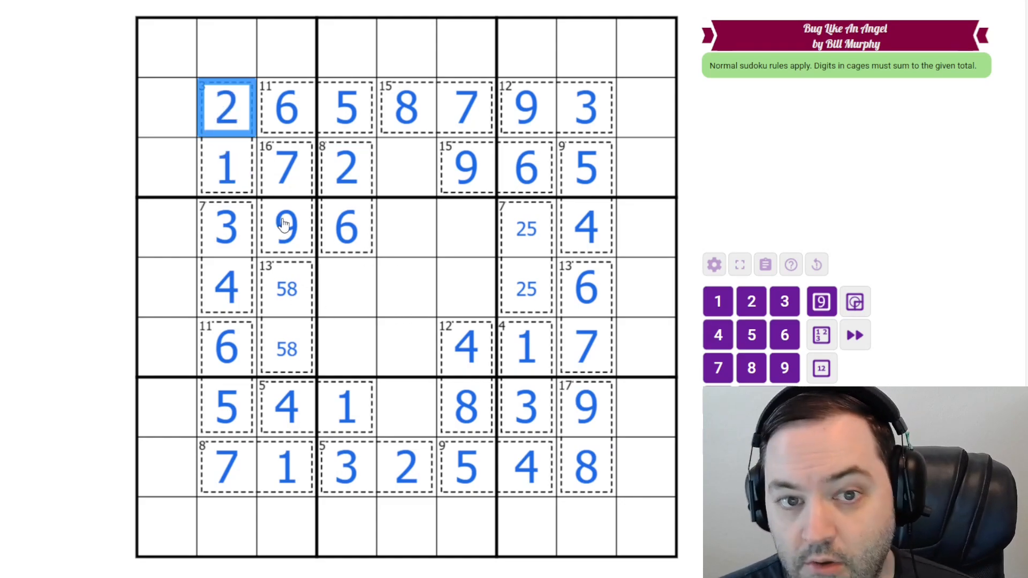
mouse_move(253, 236)
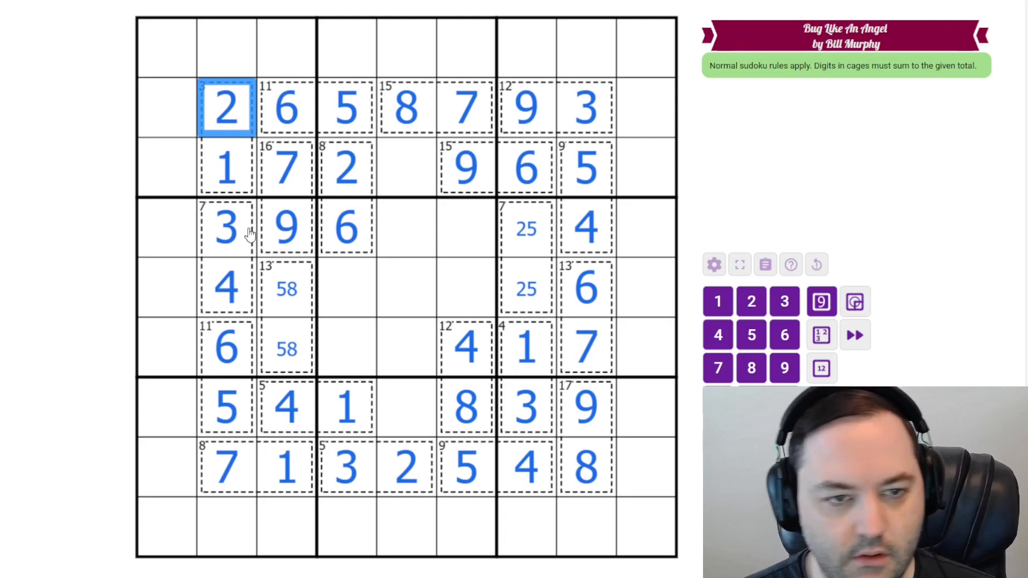
mouse_move(585, 470)
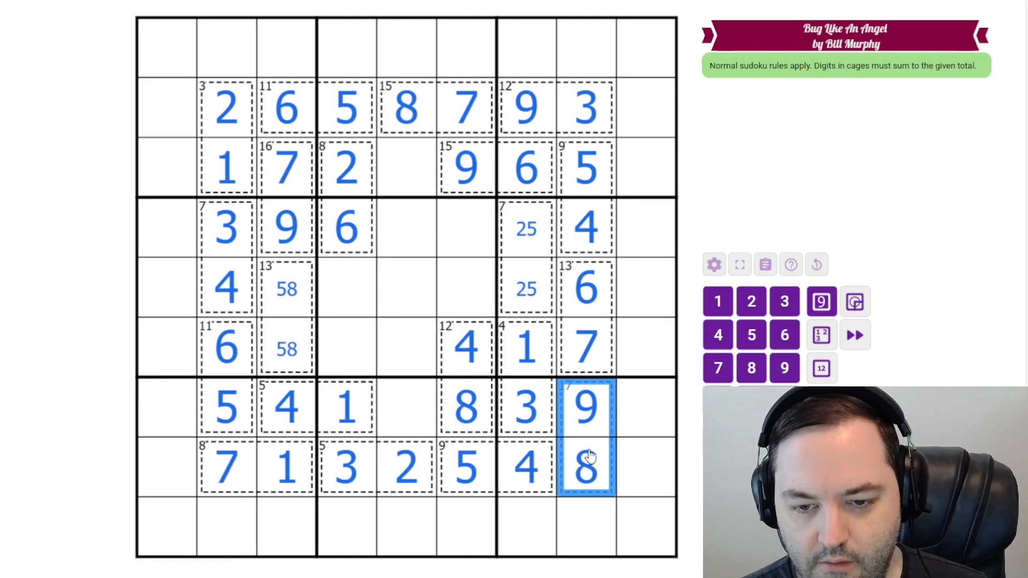
left_click(347, 170)
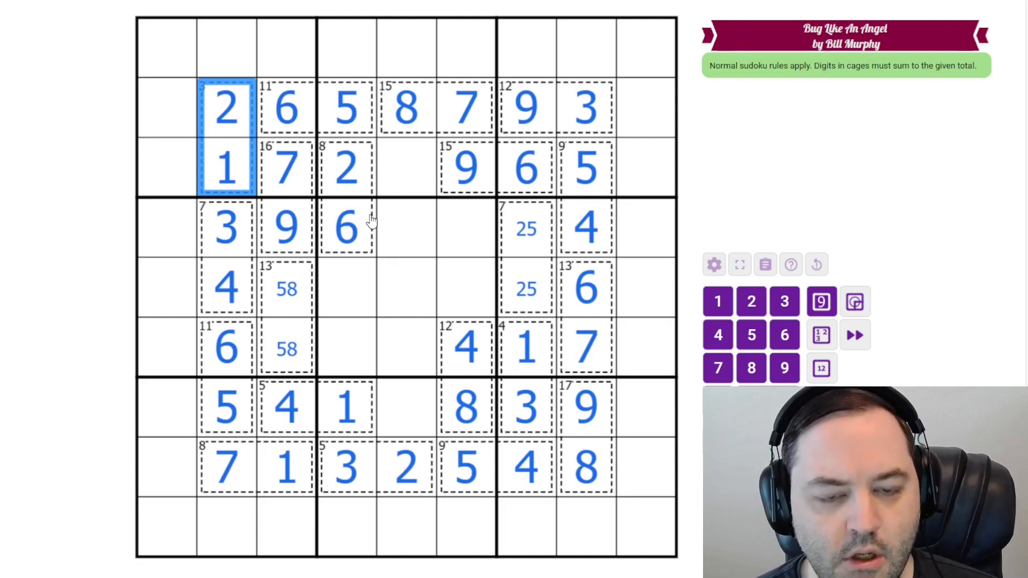
left_click(404, 228)
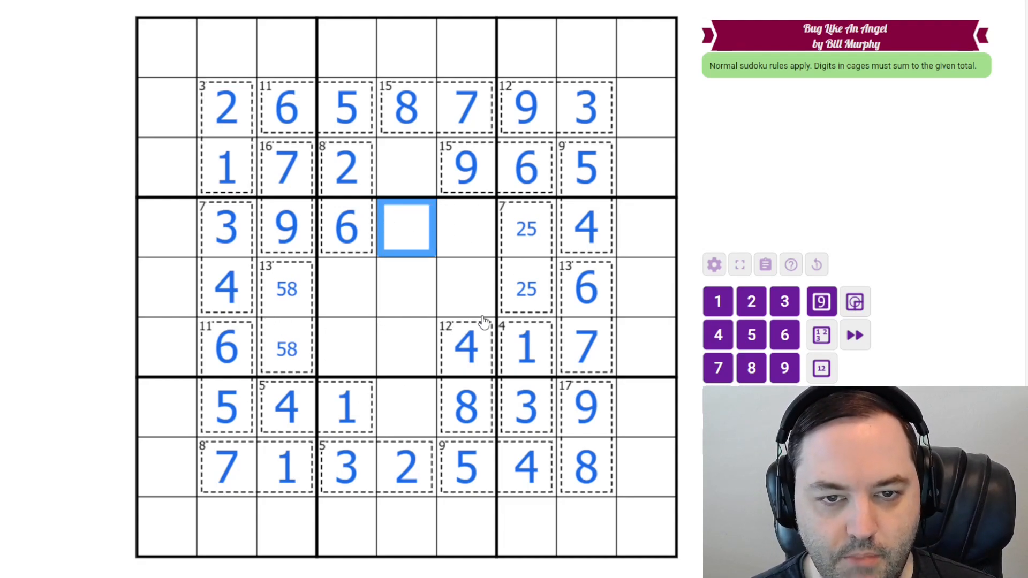
mouse_move(302, 184)
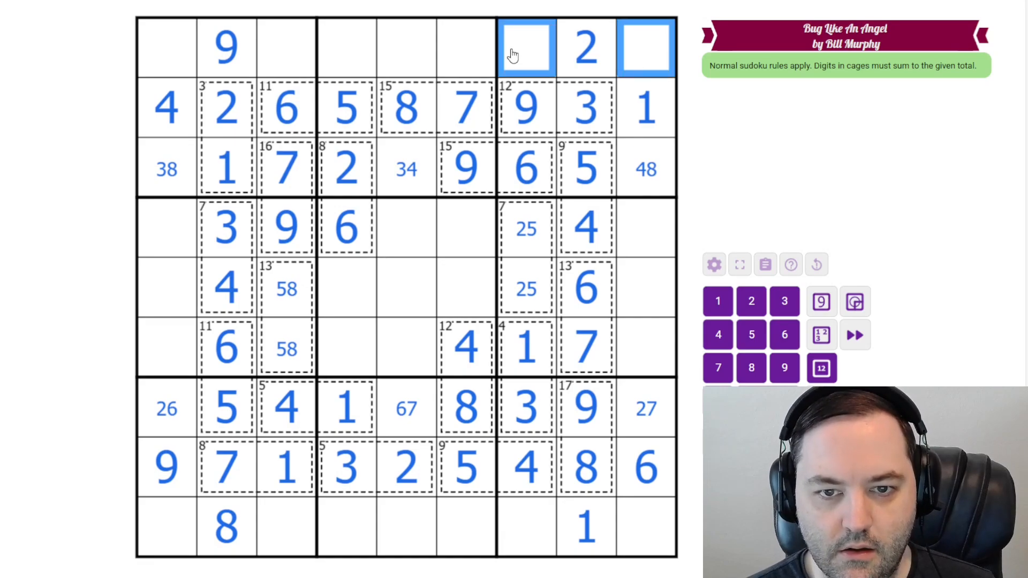
mouse_move(635, 58)
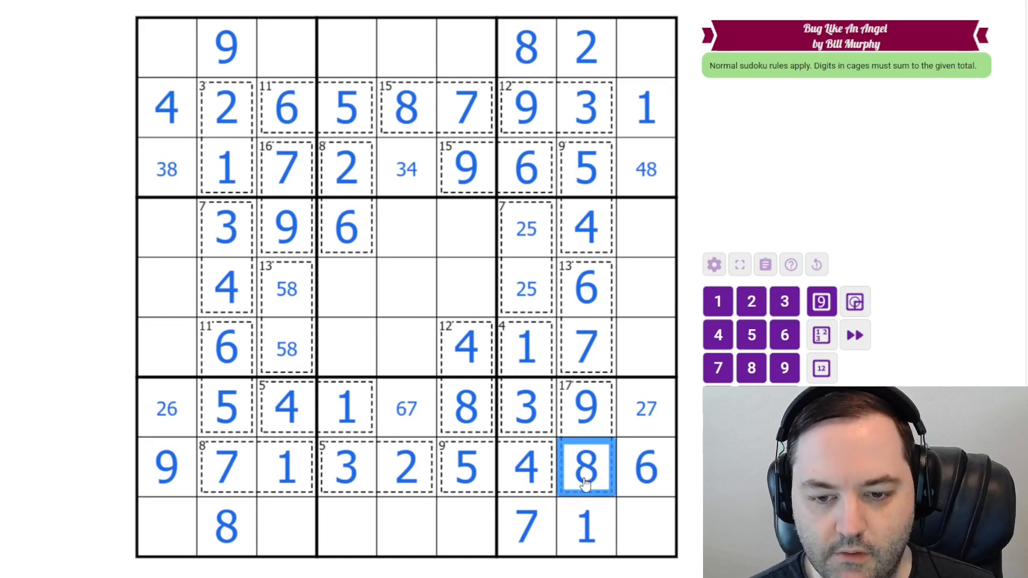
Step: Select border cells in rows 3 and 8 of column 9 to enter their digits
left_click(646, 170)
type("4")
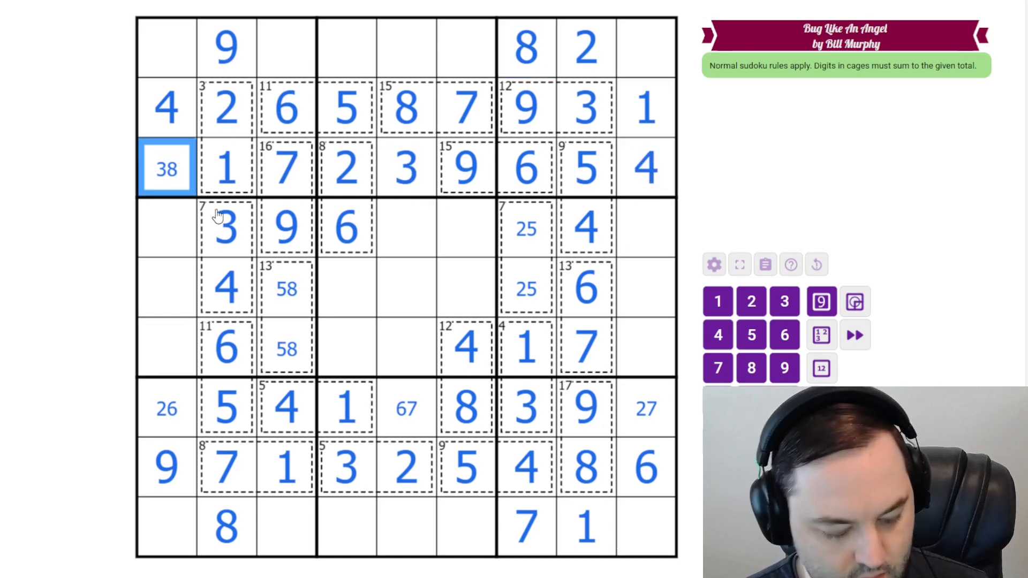
left_click(646, 409)
type("2")
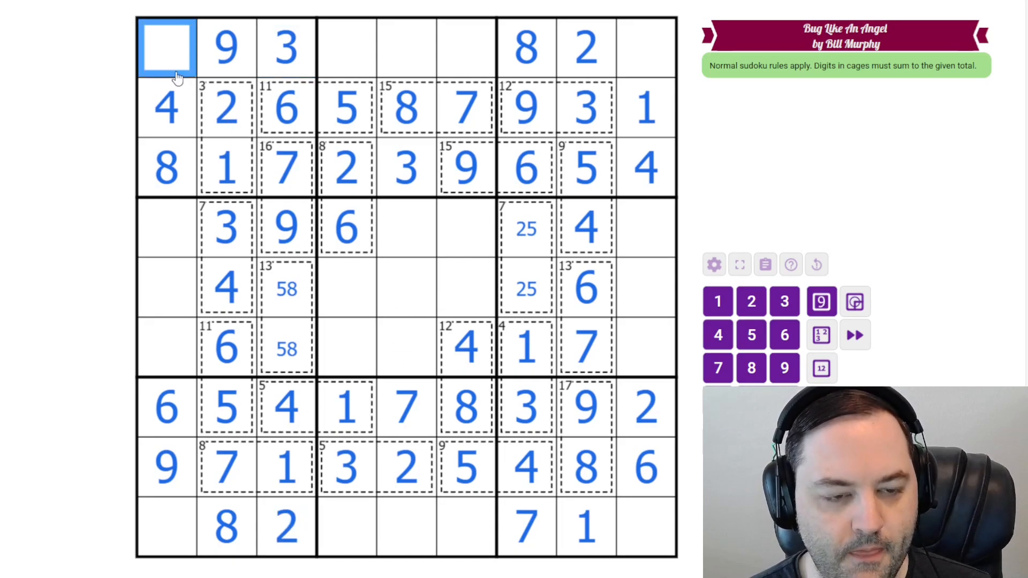
mouse_move(387, 307)
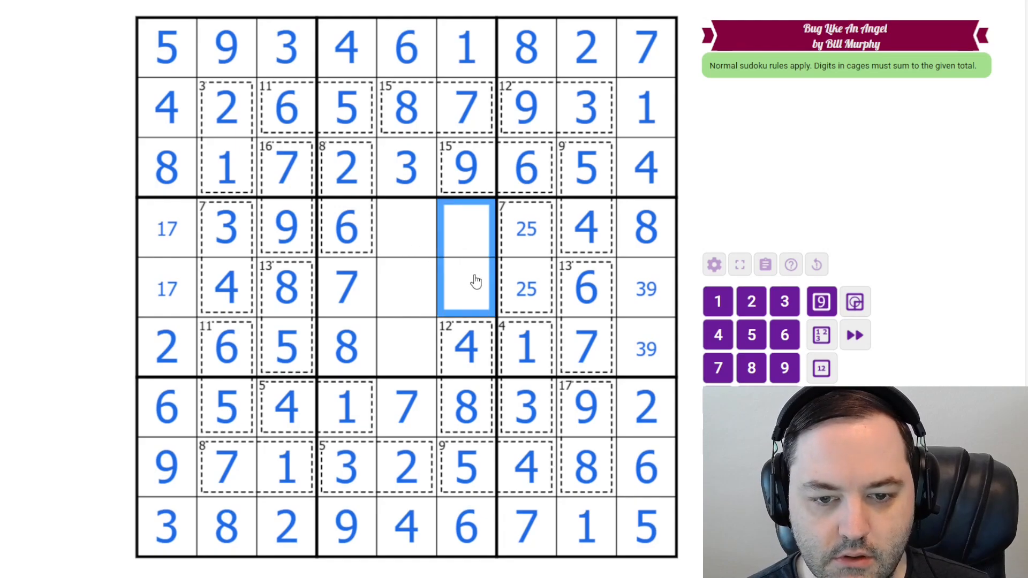
mouse_move(467, 223)
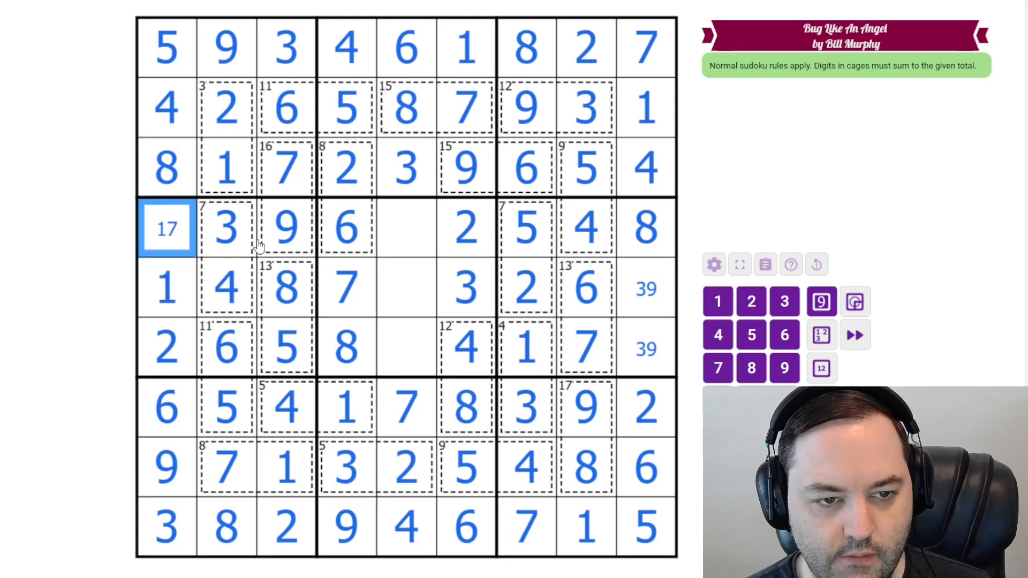
Step: Select the column 9 cell marked 3/9 to resolve its final digit
left_click(647, 288)
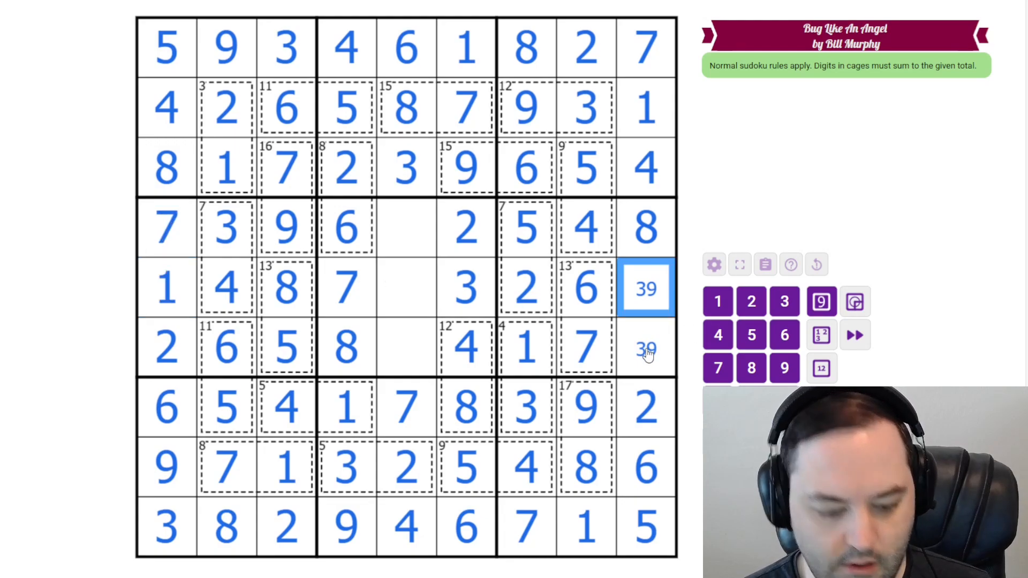